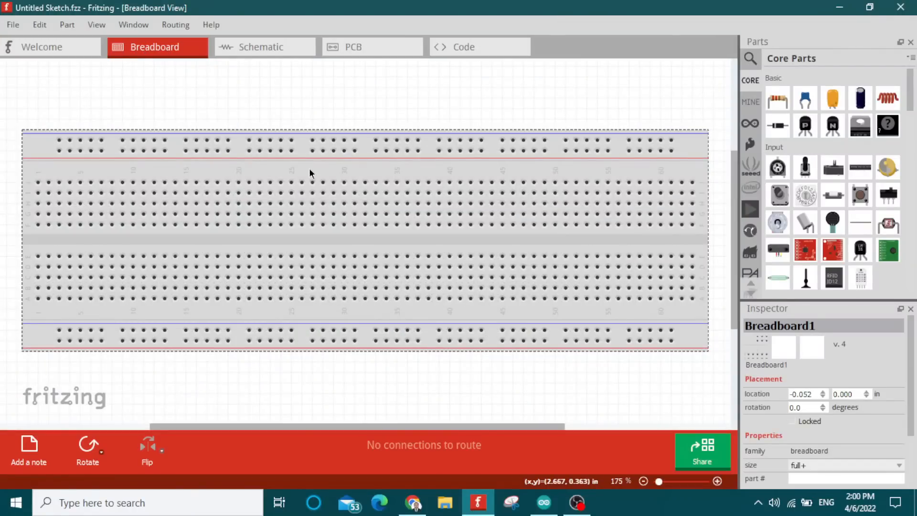
# - Select the empty breadboard on the Breadboard view canvas to remove it
pyautogui.click(751, 123)
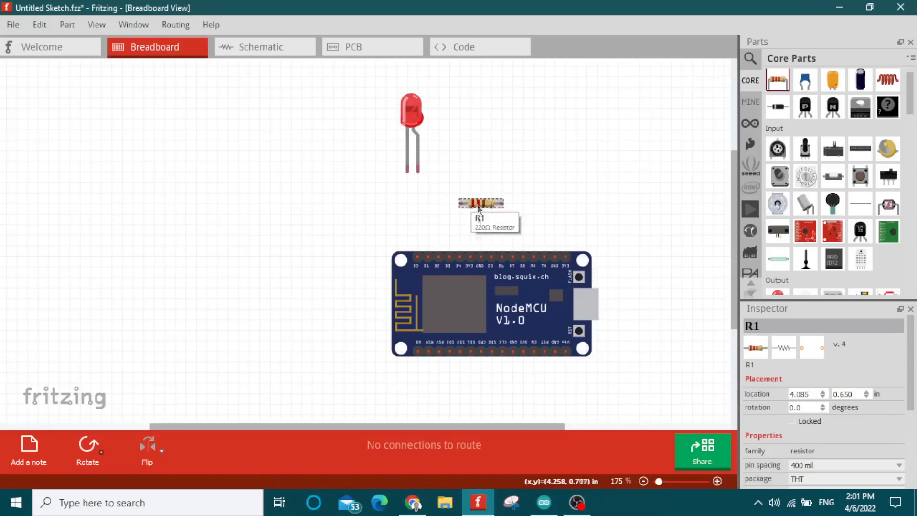
# - Wire the LED and resistor to NodeMCU D4 and GND, and add an 'ESP8266 LED toggle' note
pyautogui.click(88, 448)
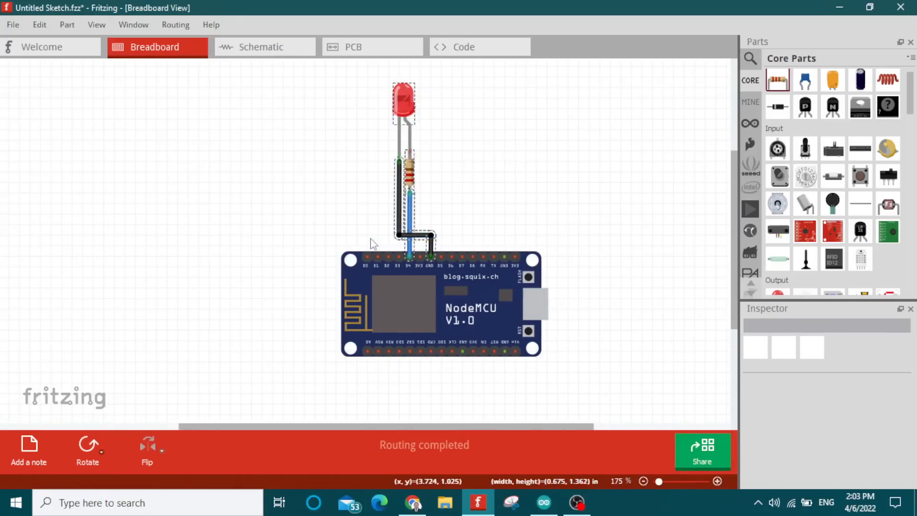
pyautogui.scroll(3)
pyautogui.write('ESP8266 LED toggle')
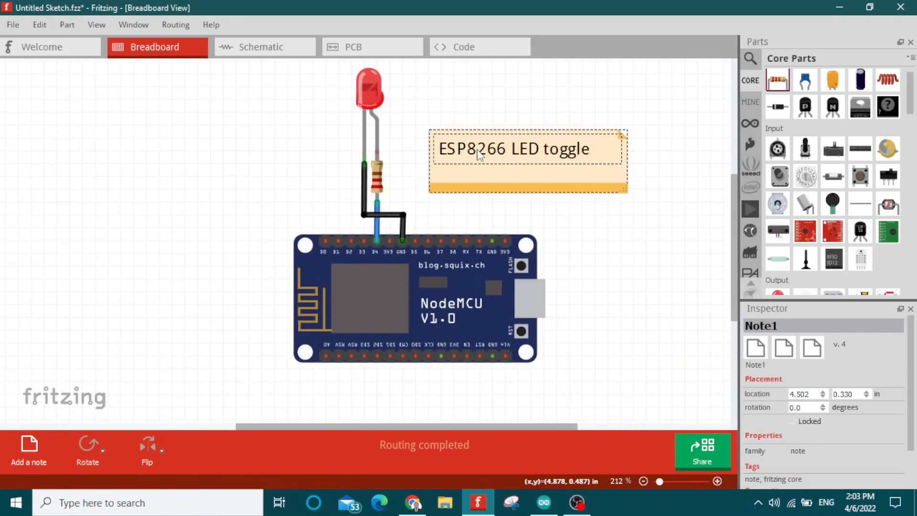
# - Export the circuit drawing as a PNG image and move to the Arduino IDE
pyautogui.click(13, 24)
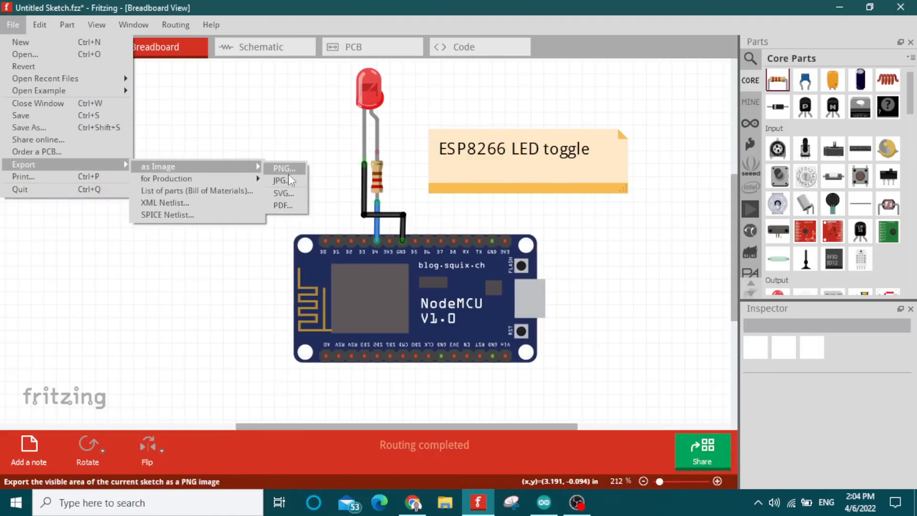
pyautogui.click(283, 169)
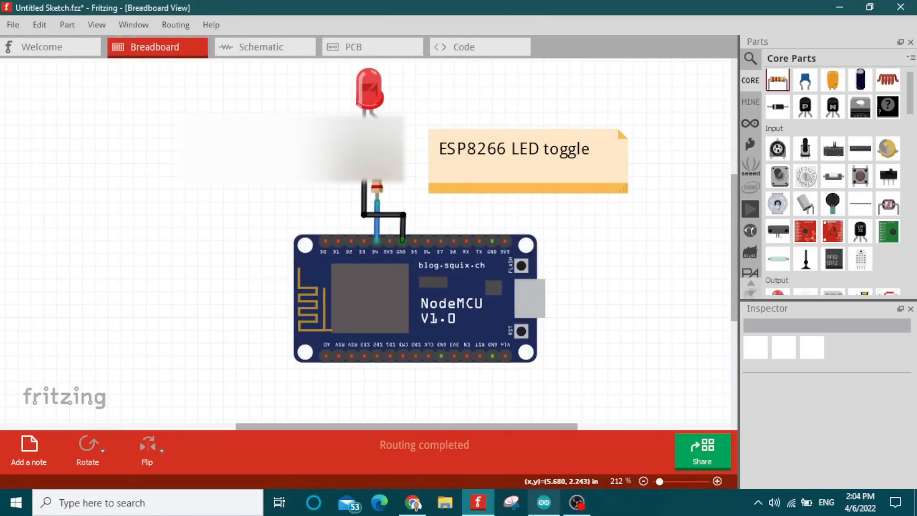
pyautogui.click(543, 503)
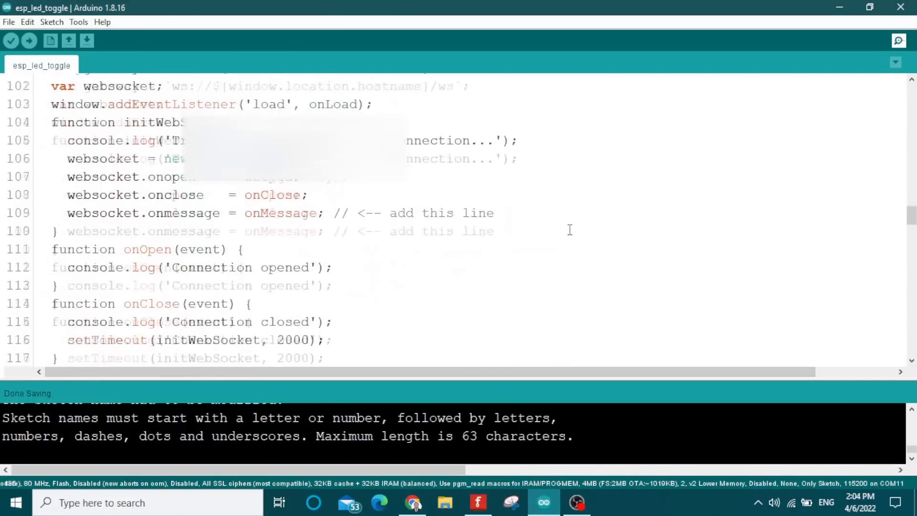
# - Review the sketch's ssid and password values, then bring up the Tools board settings
pyautogui.scroll(3)
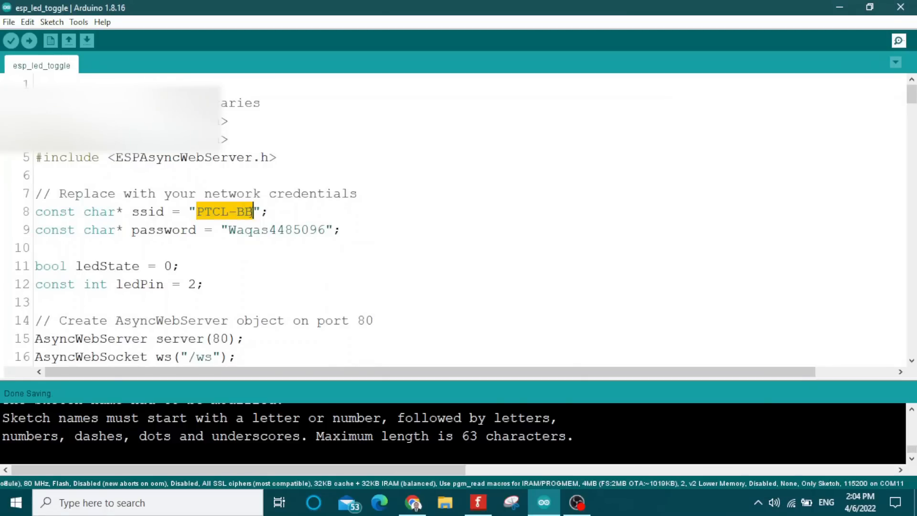
pyautogui.doubleClick(276, 229)
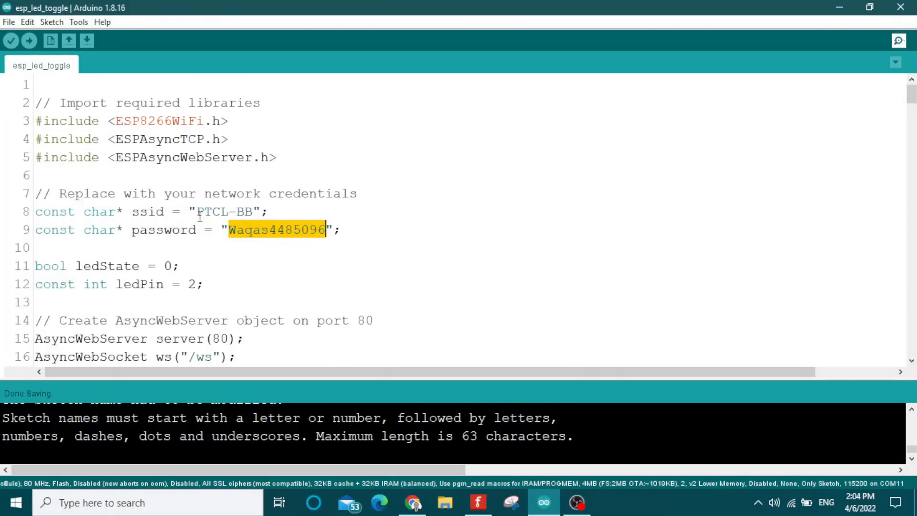
pyautogui.click(78, 21)
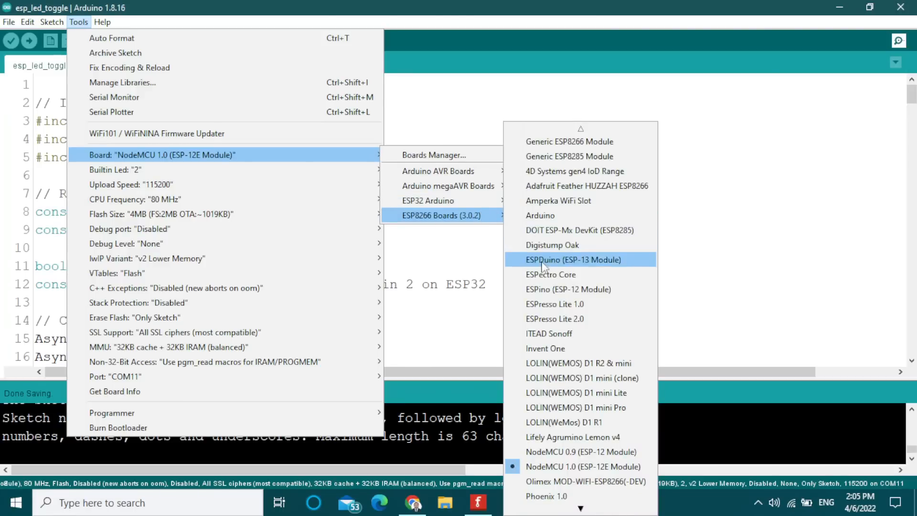
pyautogui.moveTo(582, 466)
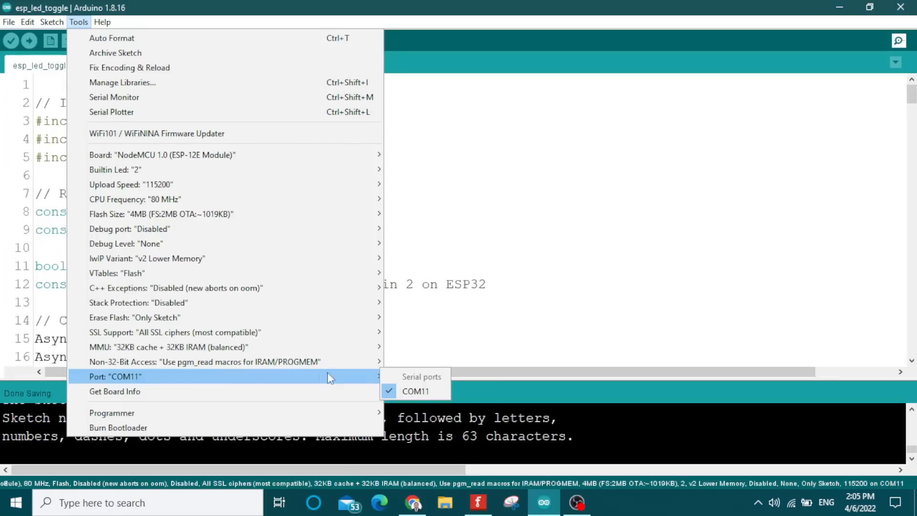
pyautogui.moveTo(403, 381)
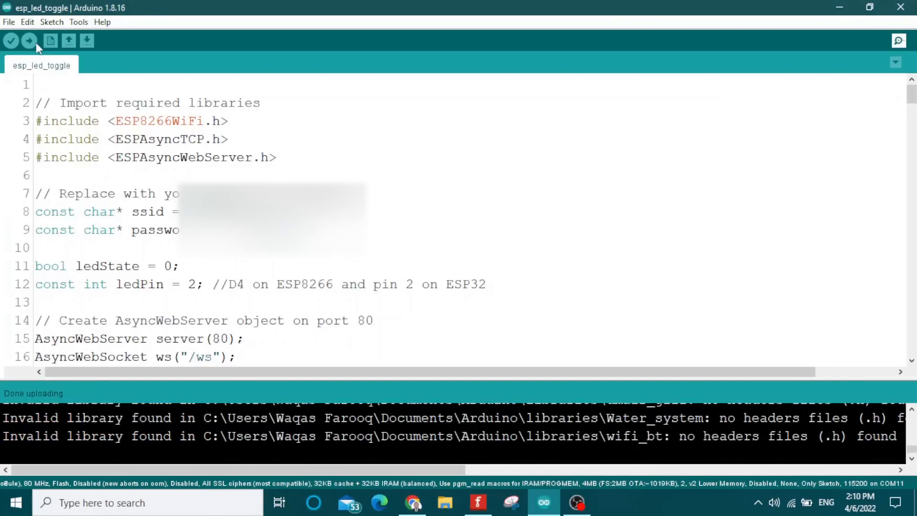
pyautogui.moveTo(899, 41)
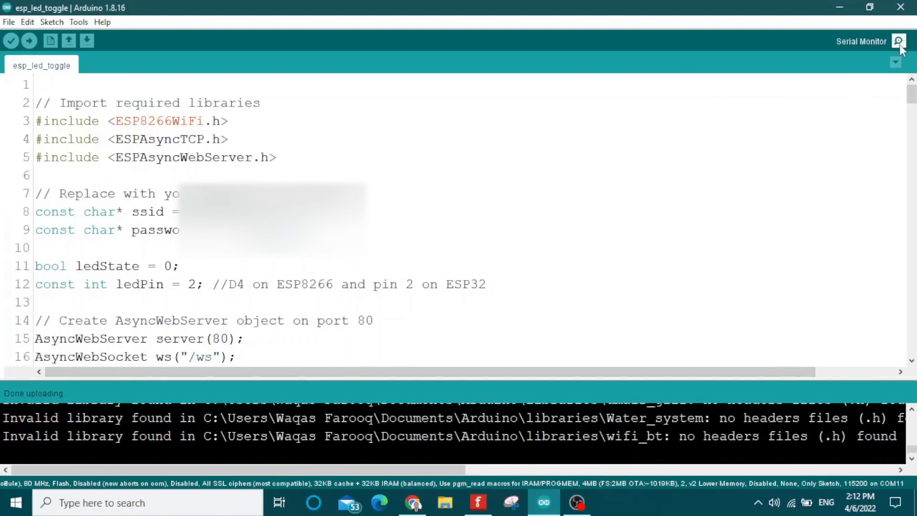
# - Copy IP 192.168.10.7 from the Serial Monitor and enter it in Chrome's address bar
pyautogui.click(900, 41)
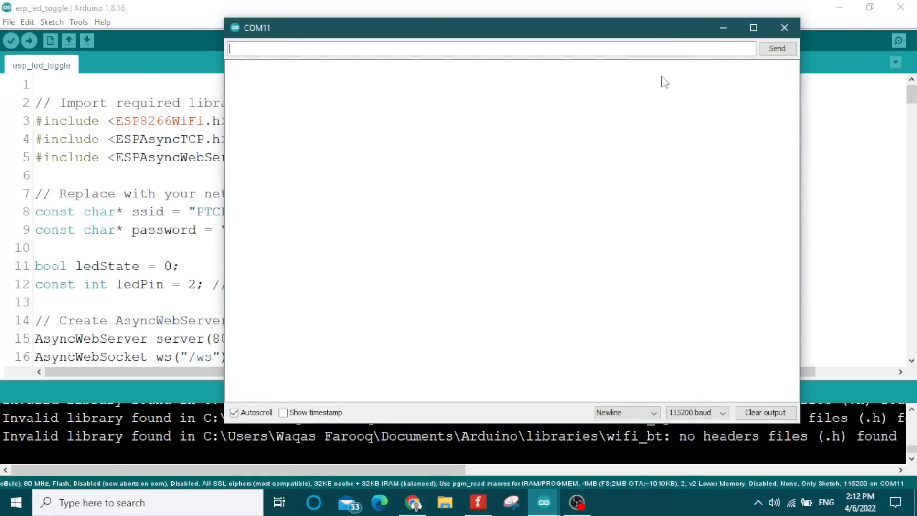
pyautogui.moveTo(637, 140)
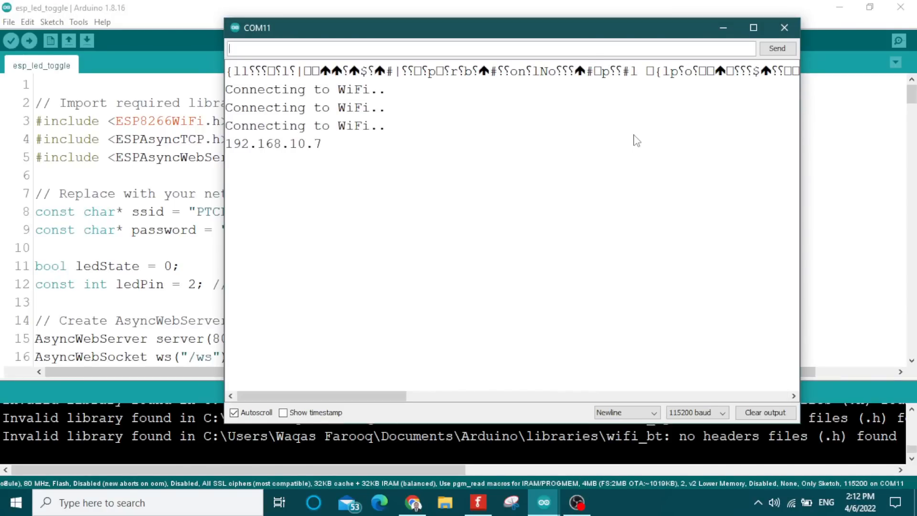
pyautogui.moveTo(244, 192)
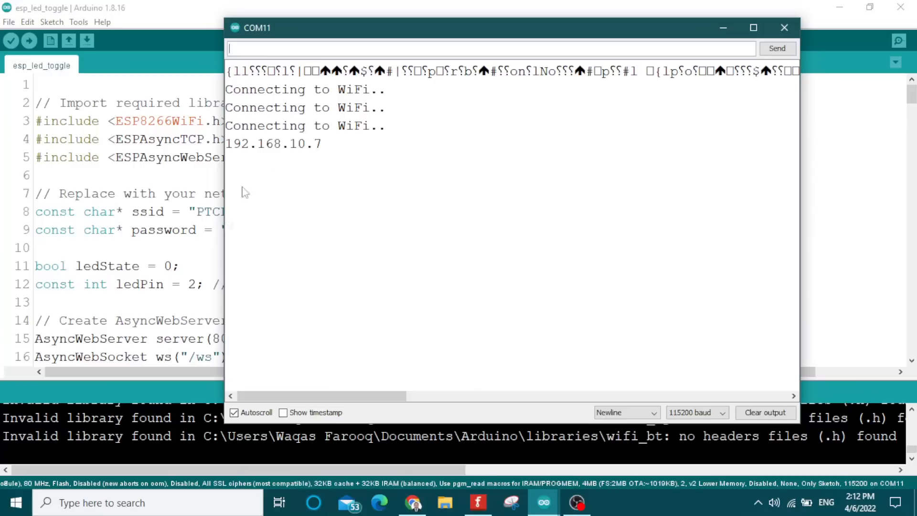
pyautogui.doubleClick(273, 143)
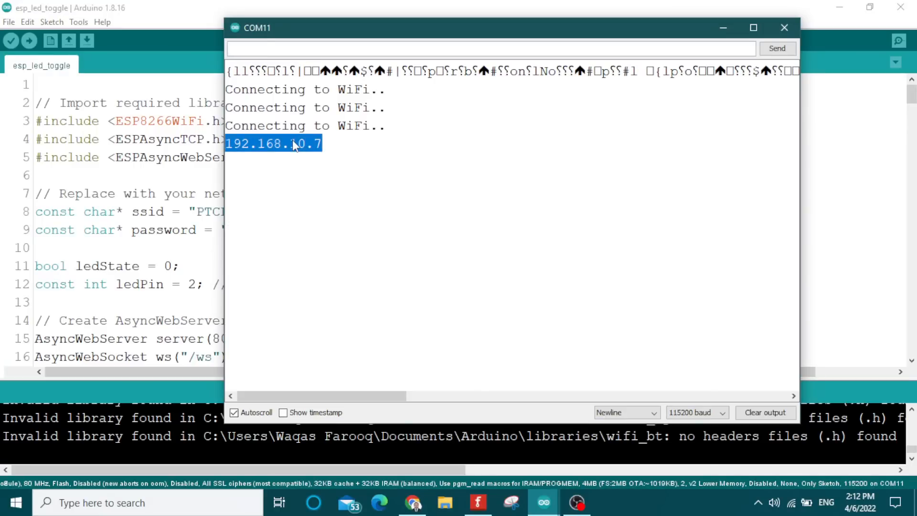
pyautogui.moveTo(298, 157)
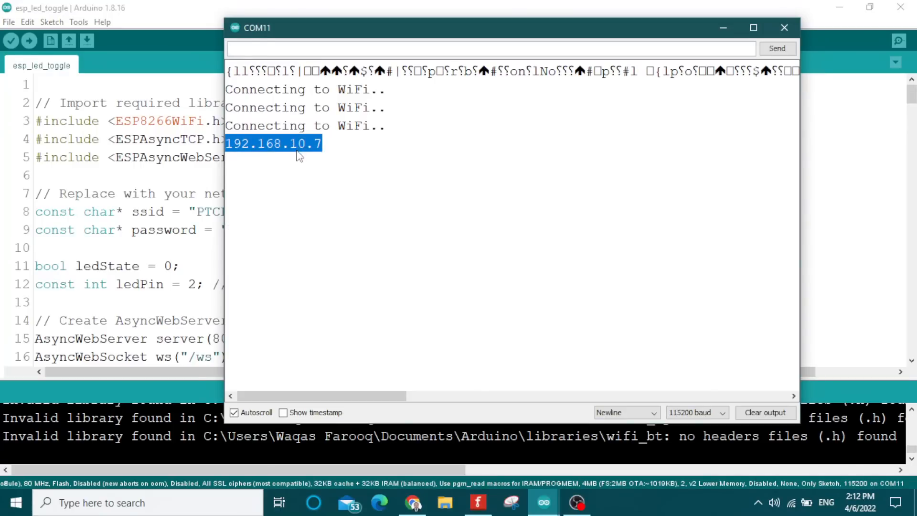
pyautogui.moveTo(401, 498)
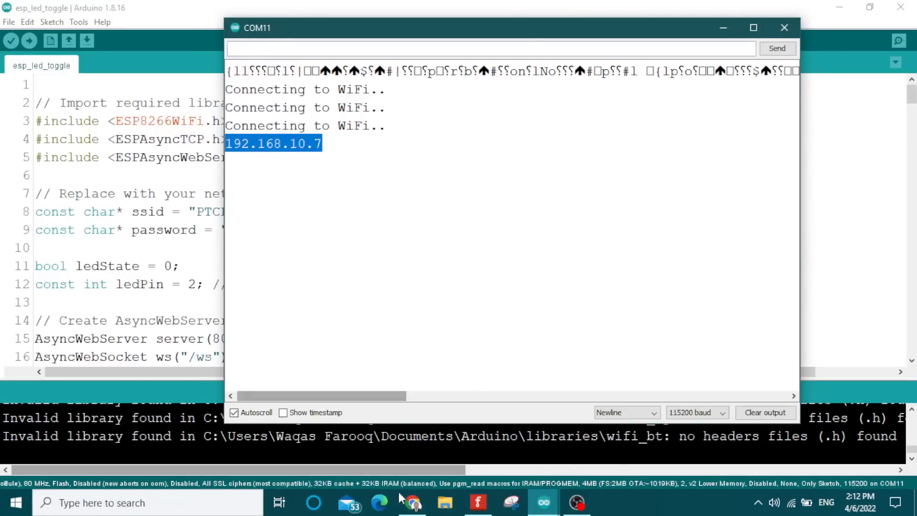
pyautogui.click(413, 502)
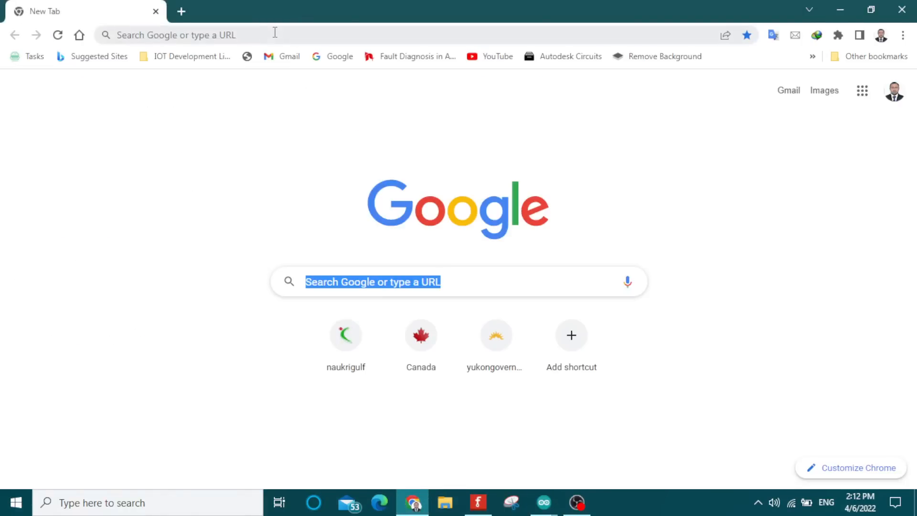
pyautogui.write('192.168.10.7')
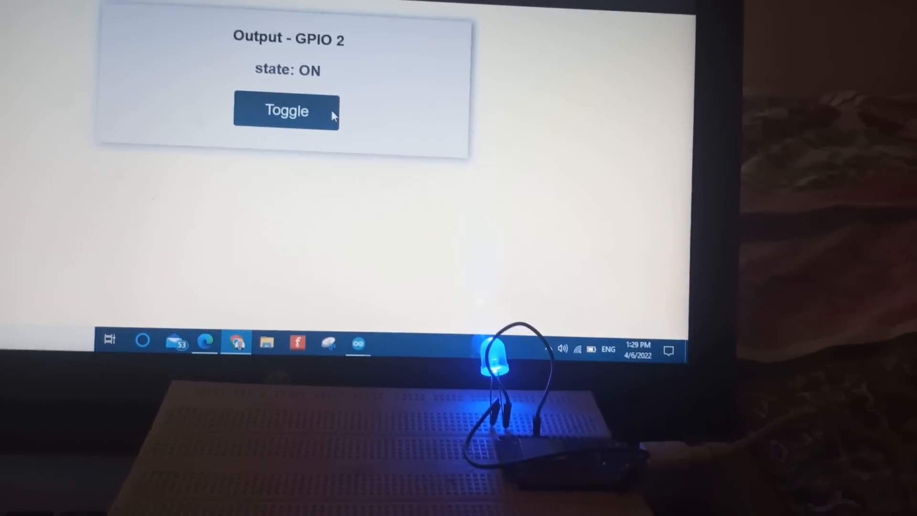
# - Toggle the LED off and on nine times from the web page, finishing with it ON
pyautogui.click(286, 111)
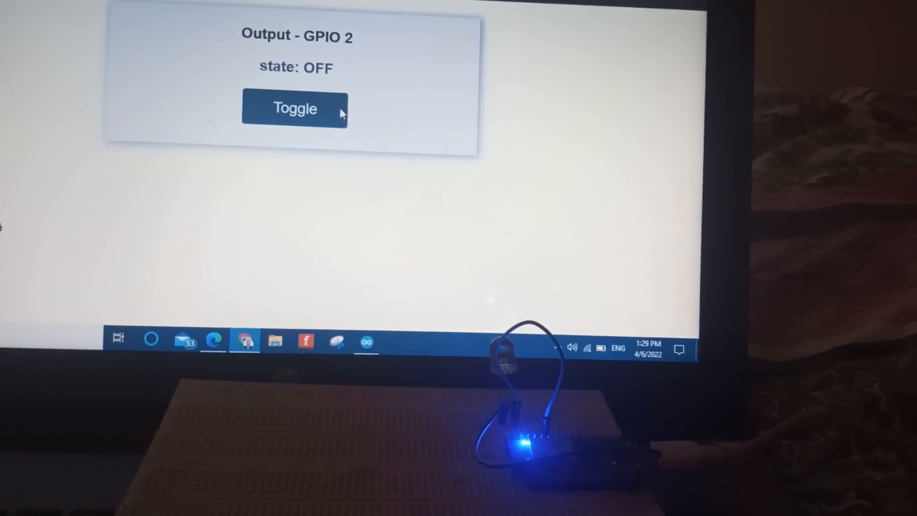
pyautogui.click(295, 108)
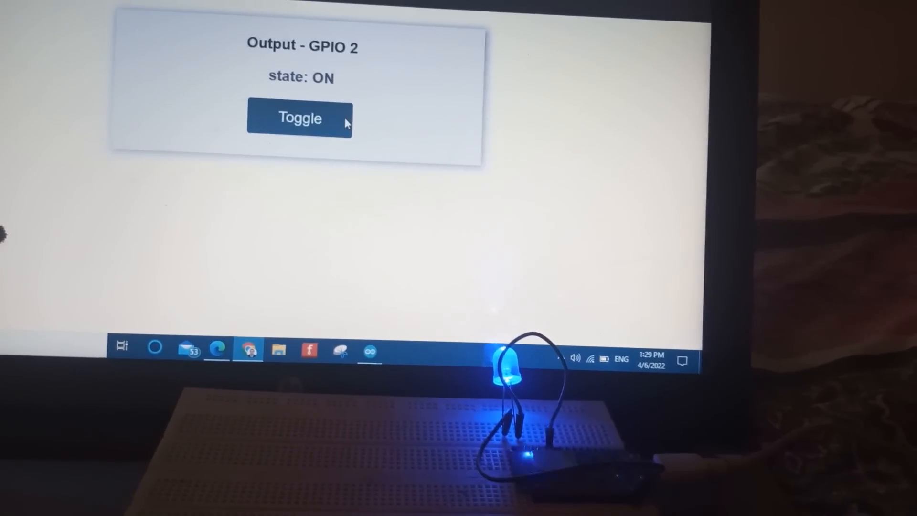
pyautogui.click(300, 117)
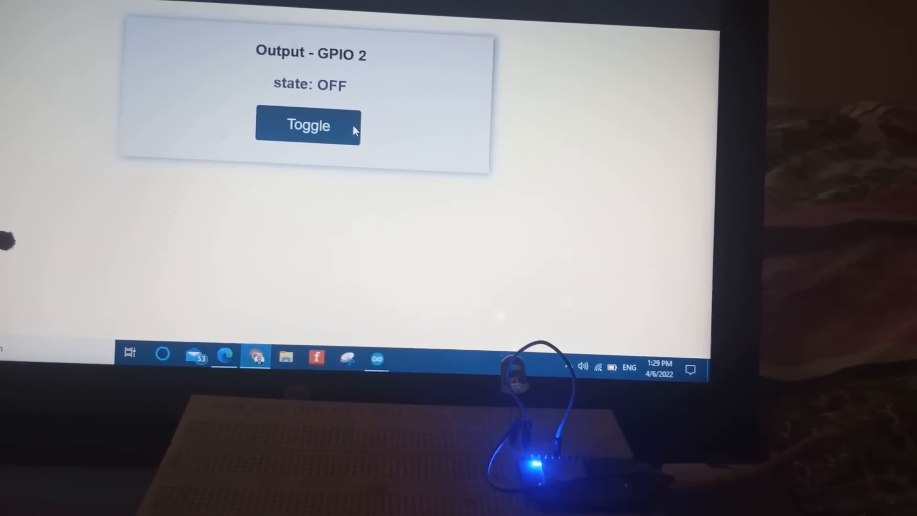
pyautogui.click(309, 125)
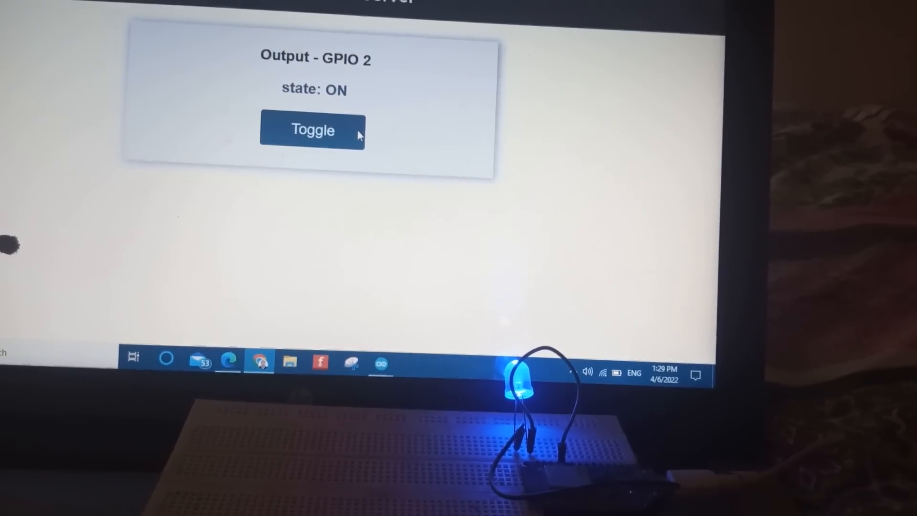
pyautogui.click(313, 130)
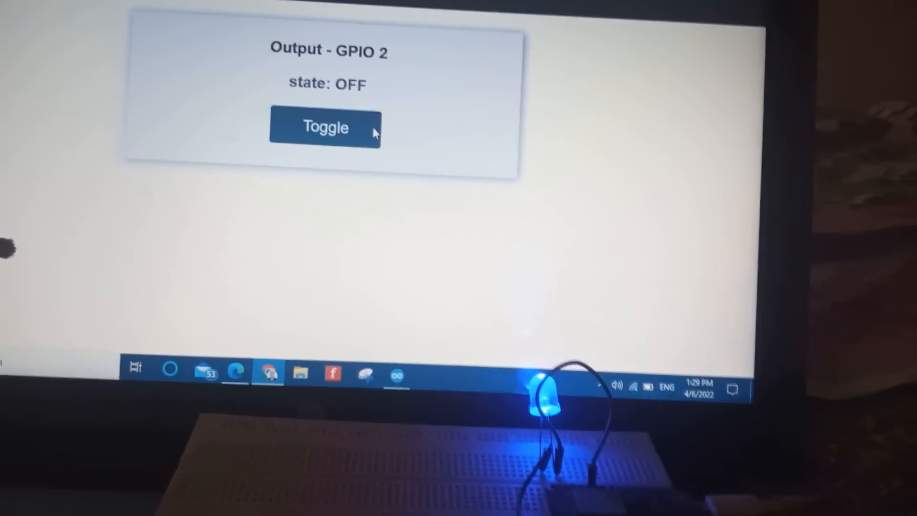
pyautogui.click(324, 128)
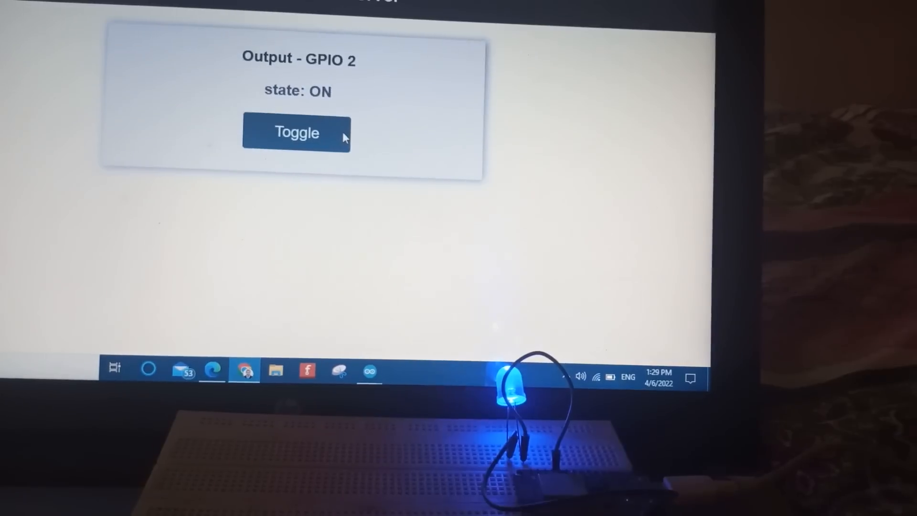
pyautogui.click(297, 132)
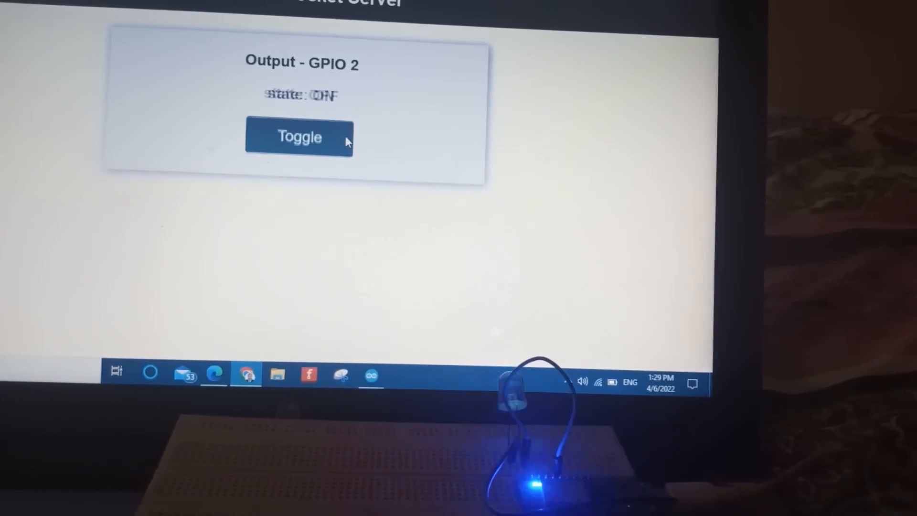
pyautogui.click(298, 136)
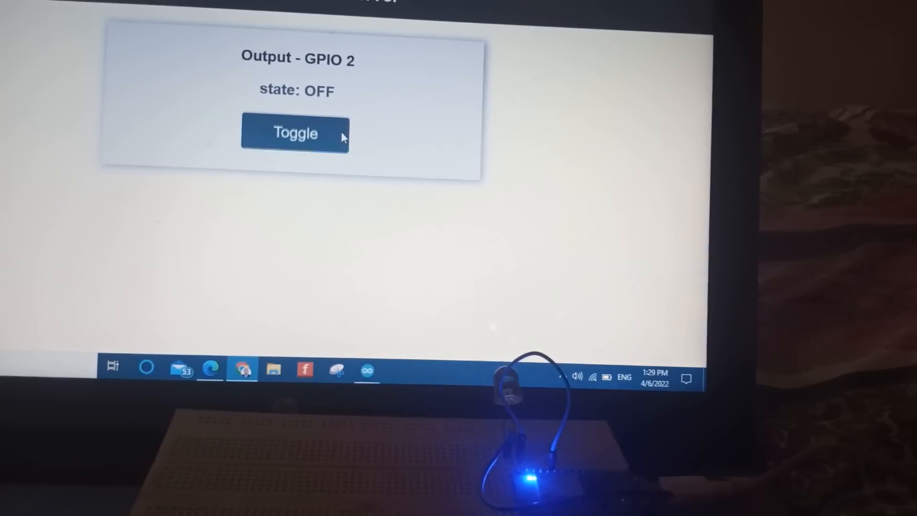
pyautogui.click(295, 132)
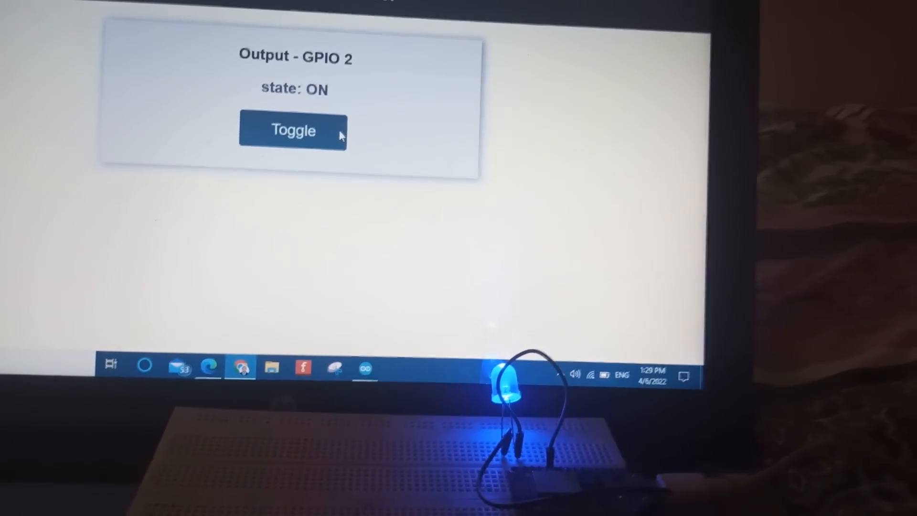